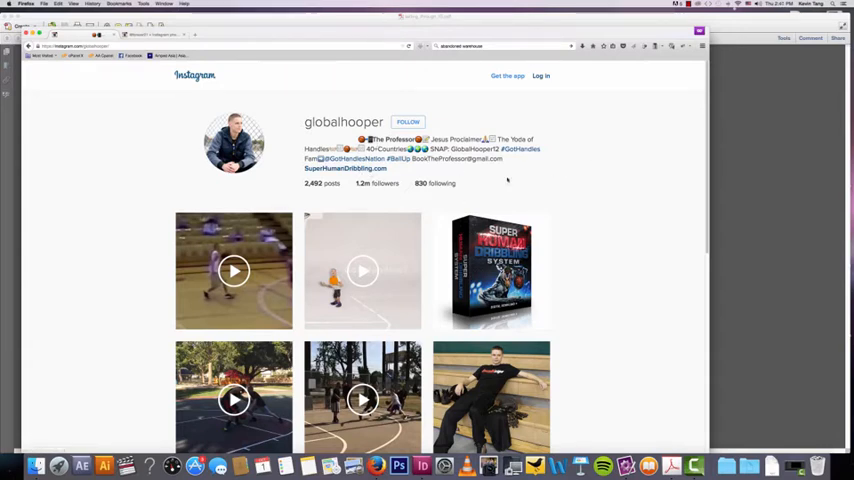
# View the Super Human Dribbling System product post on globalhooper.
pyautogui.click(490, 270)
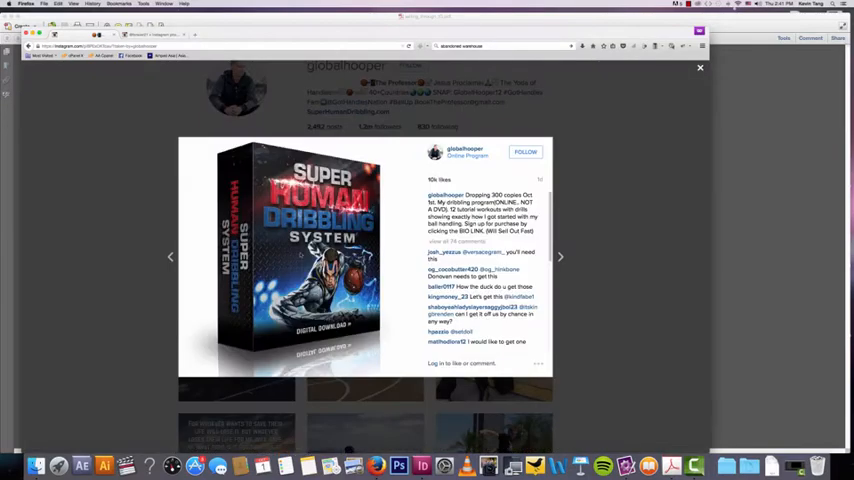
pyautogui.click(700, 67)
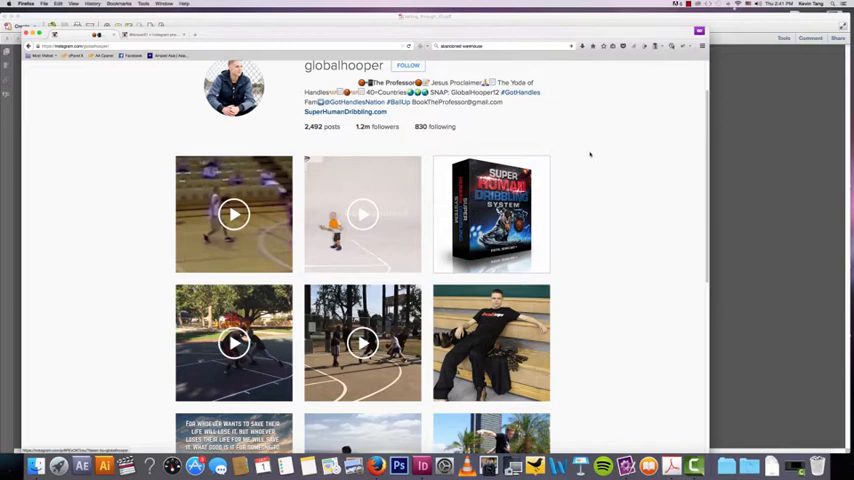
pyautogui.scroll(-3)
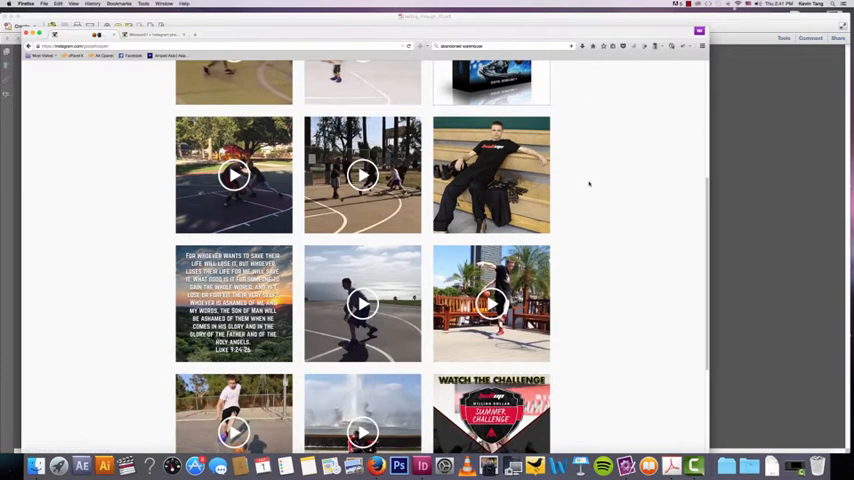
pyautogui.scroll(3)
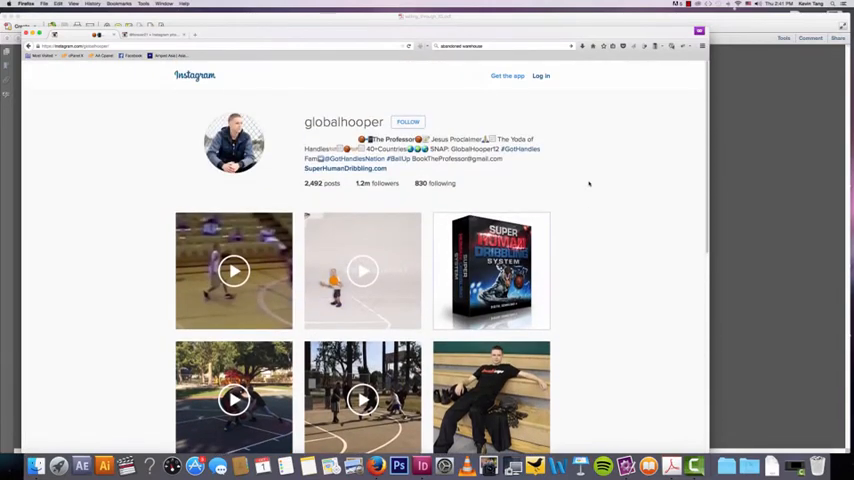
pyautogui.scroll(-3)
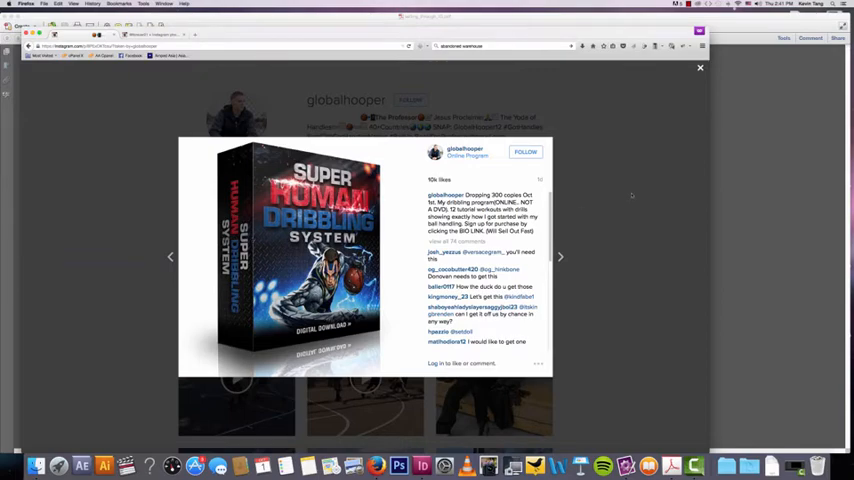
pyautogui.click(700, 67)
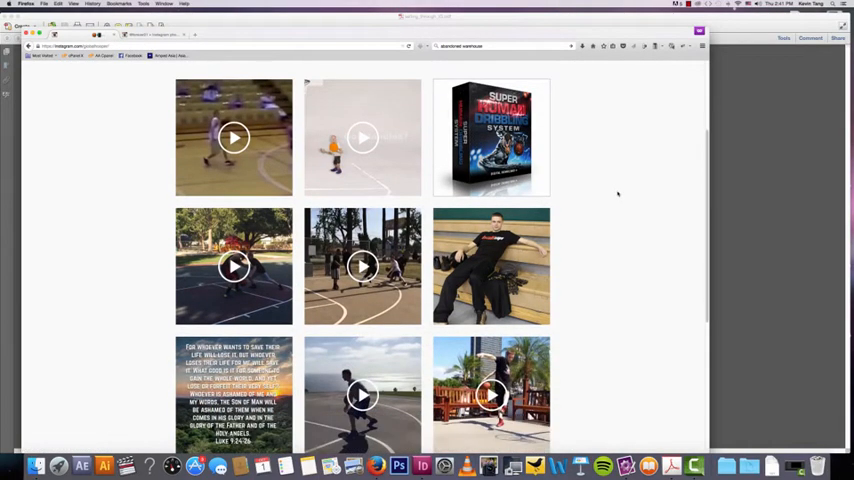
pyautogui.moveTo(604, 210)
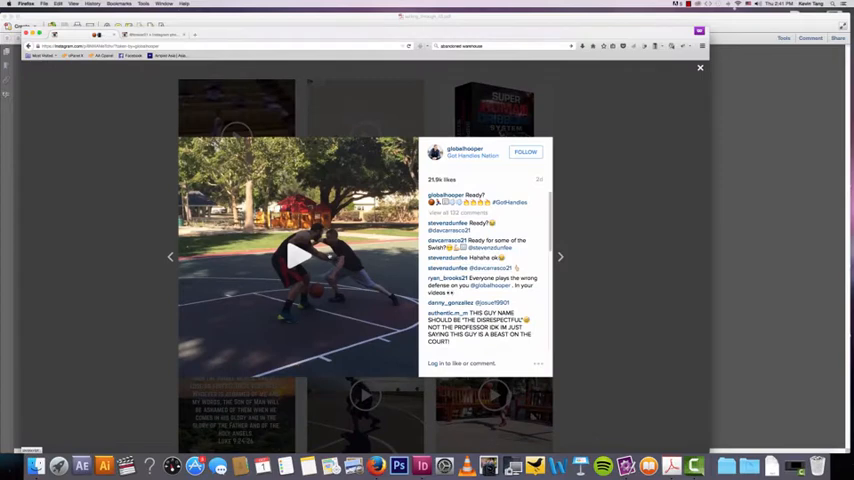
# Play the basketball drill video, then scroll down the globalhooper grid.
pyautogui.click(300, 256)
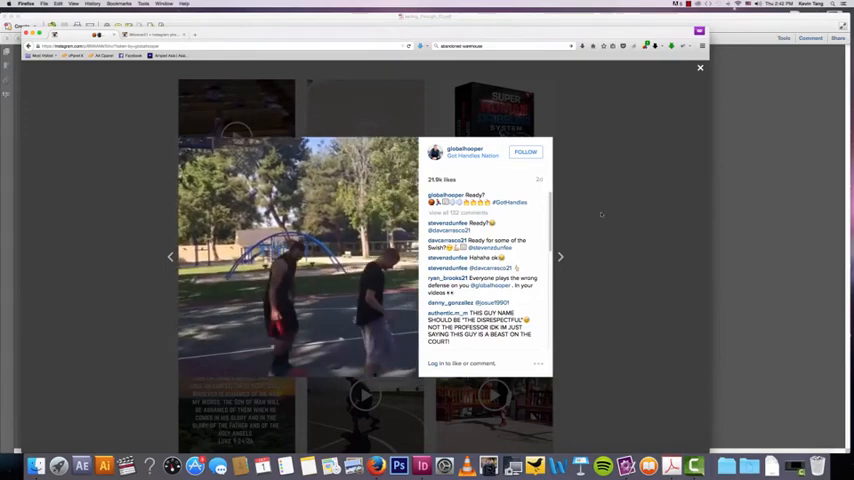
pyautogui.click(700, 68)
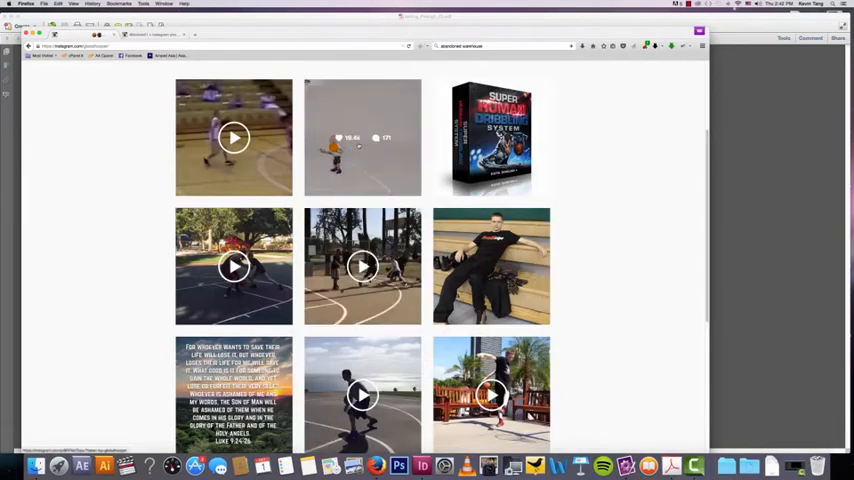
pyautogui.scroll(-3)
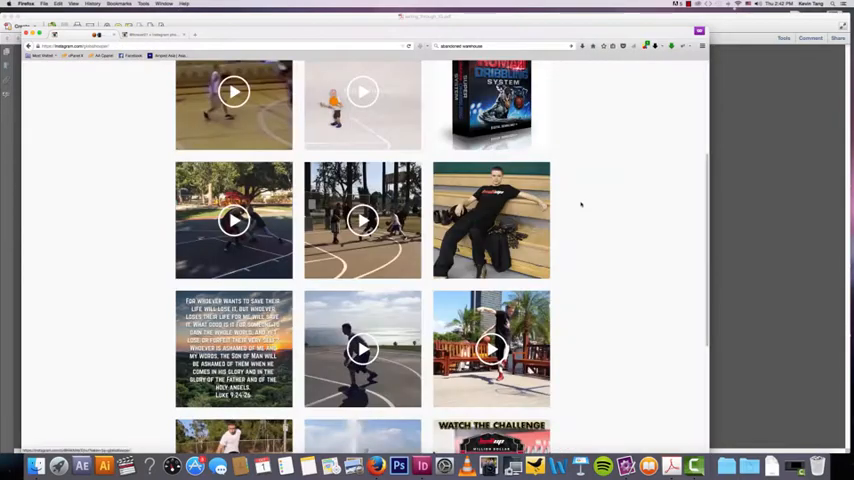
pyautogui.scroll(-3)
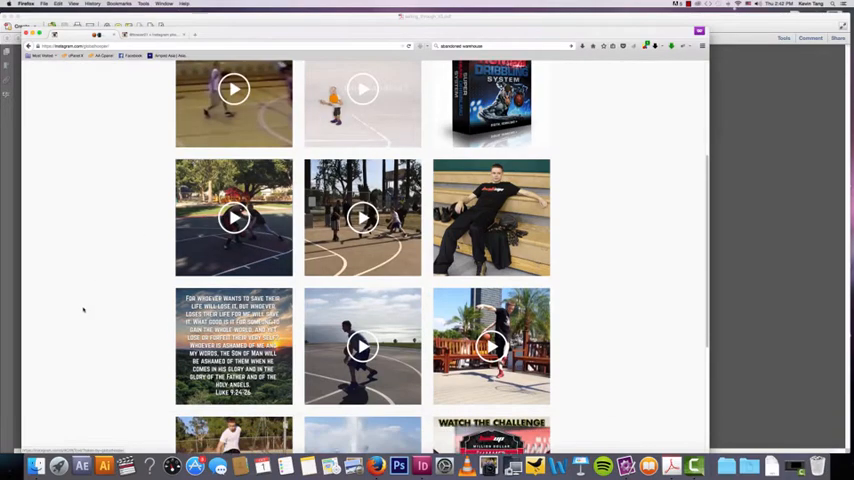
pyautogui.scroll(-3)
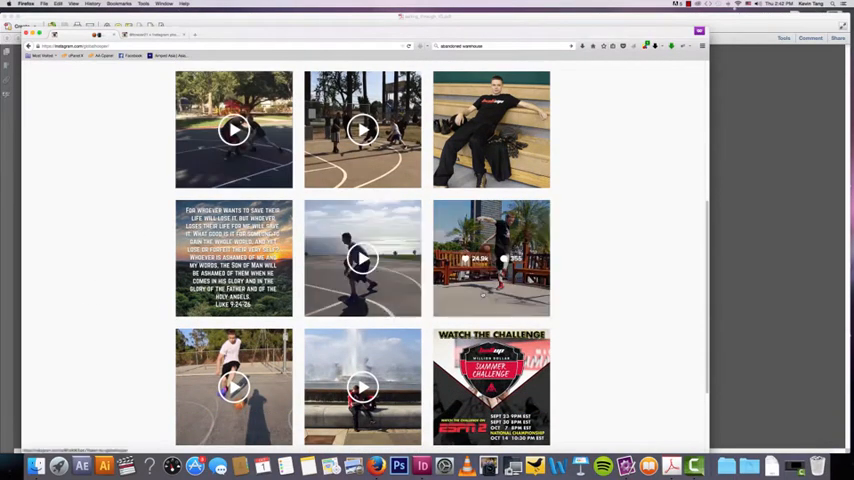
pyautogui.scroll(-3)
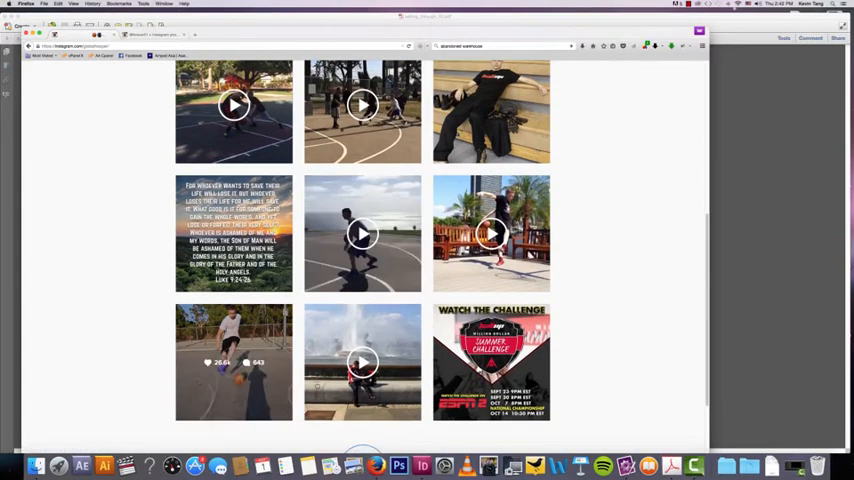
pyautogui.scroll(-3)
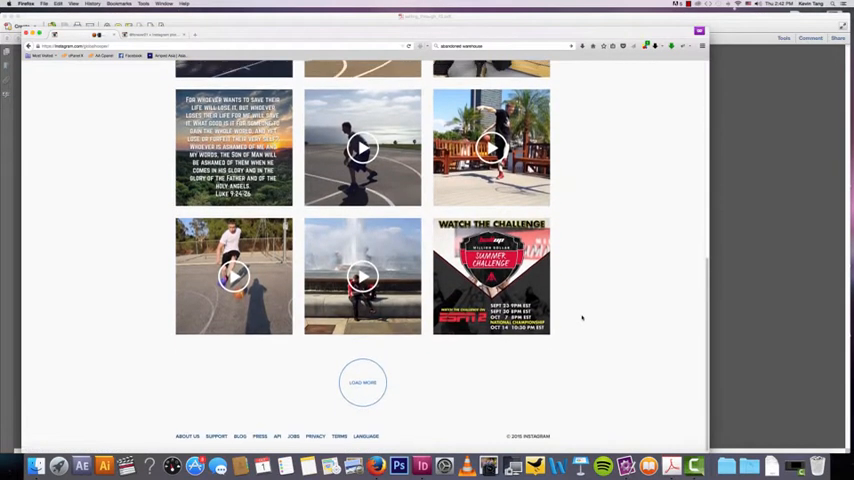
# Keep browsing the globalhooper video grid, then bring up the ampedasia profile.
pyautogui.scroll(3)
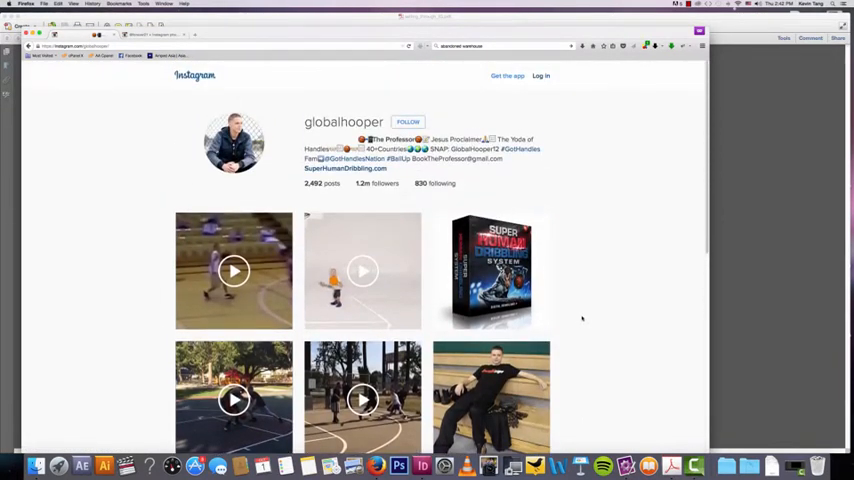
pyautogui.scroll(-3)
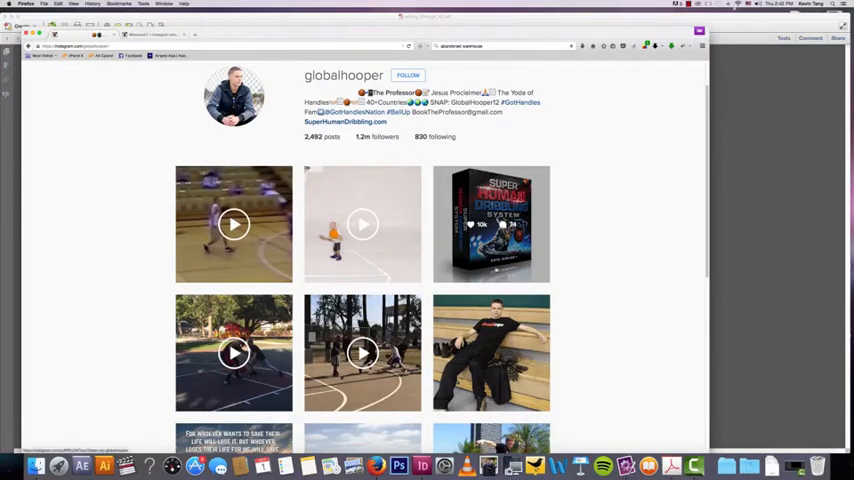
pyautogui.moveTo(623, 247)
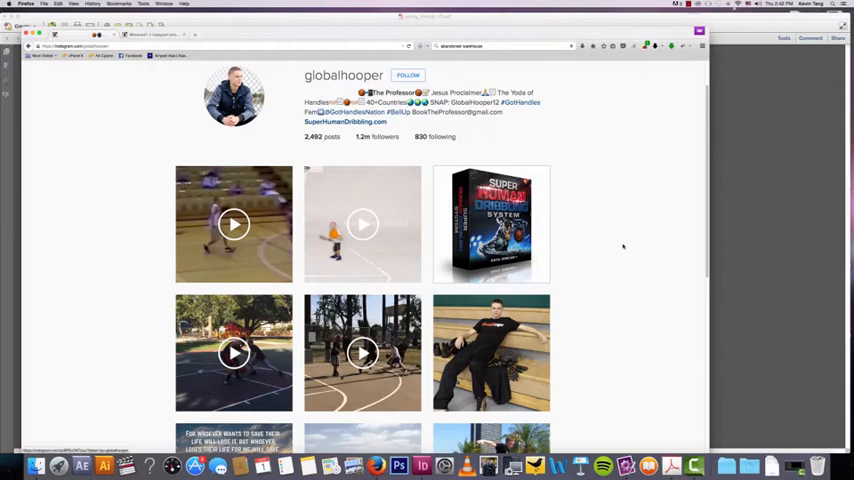
pyautogui.scroll(-3)
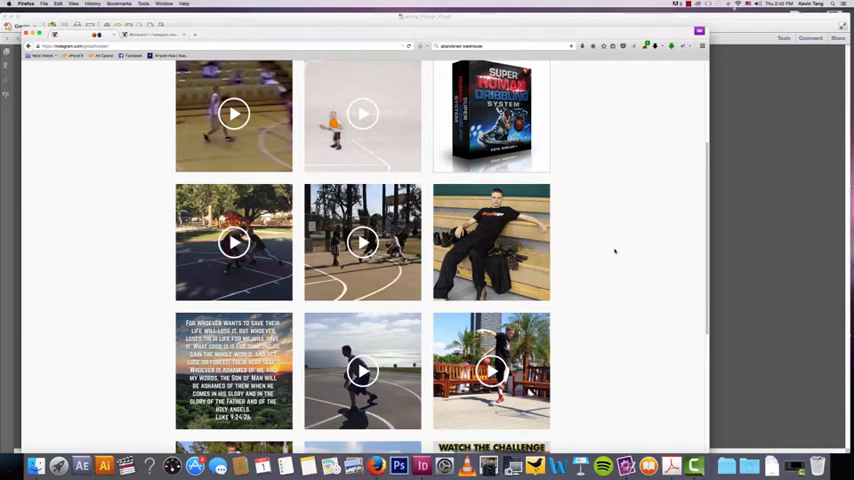
pyautogui.scroll(-3)
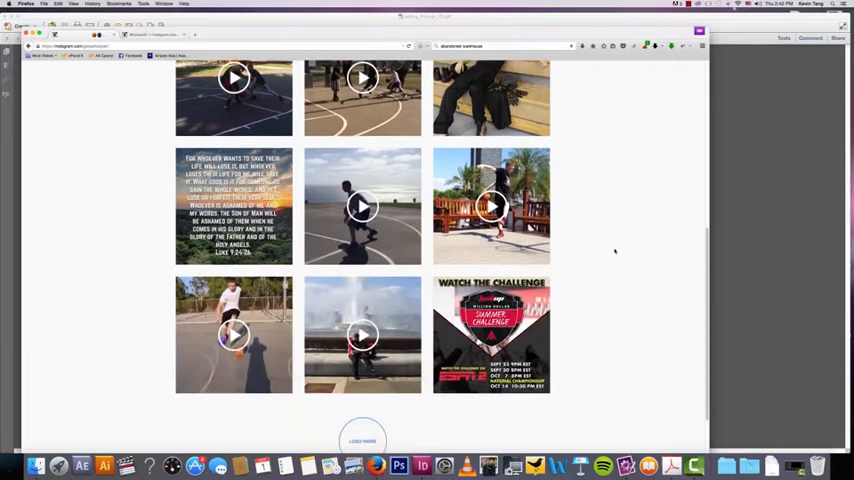
pyautogui.moveTo(491, 206)
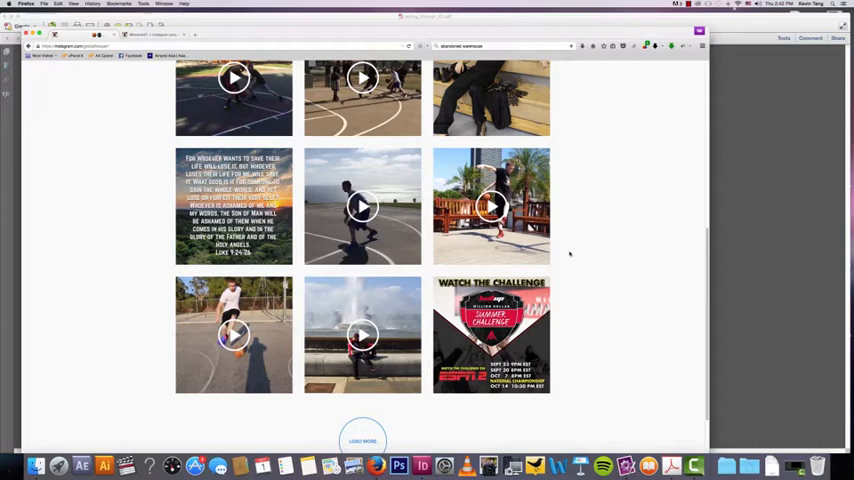
pyautogui.scroll(3)
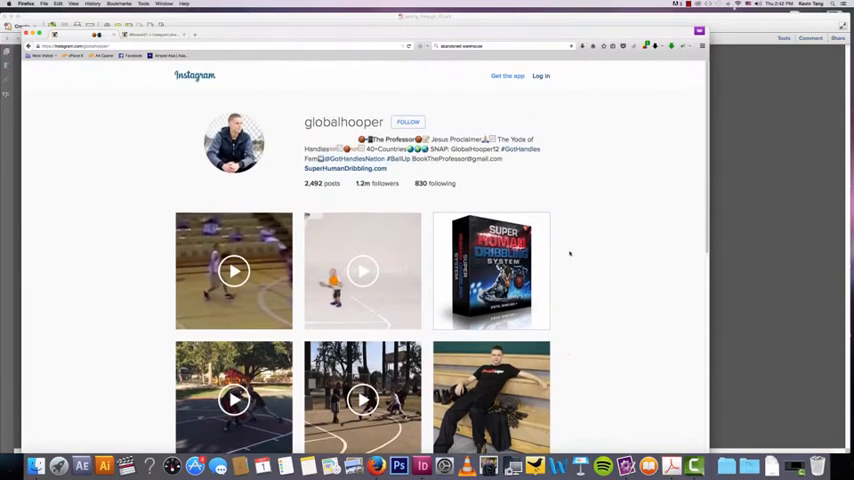
pyautogui.doubleClick(344, 168)
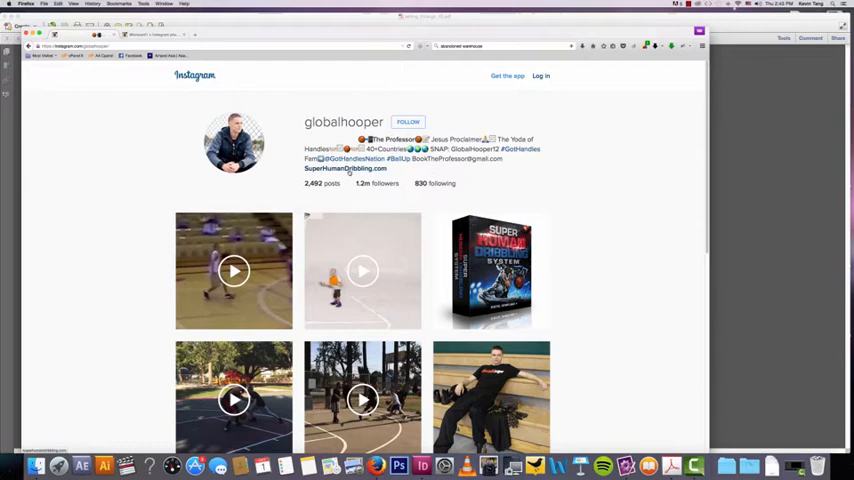
pyautogui.moveTo(119, 251)
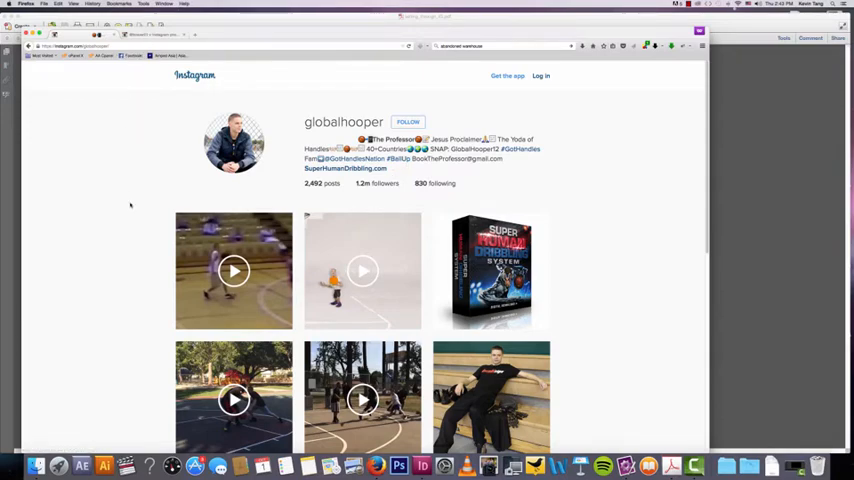
pyautogui.scroll(-3)
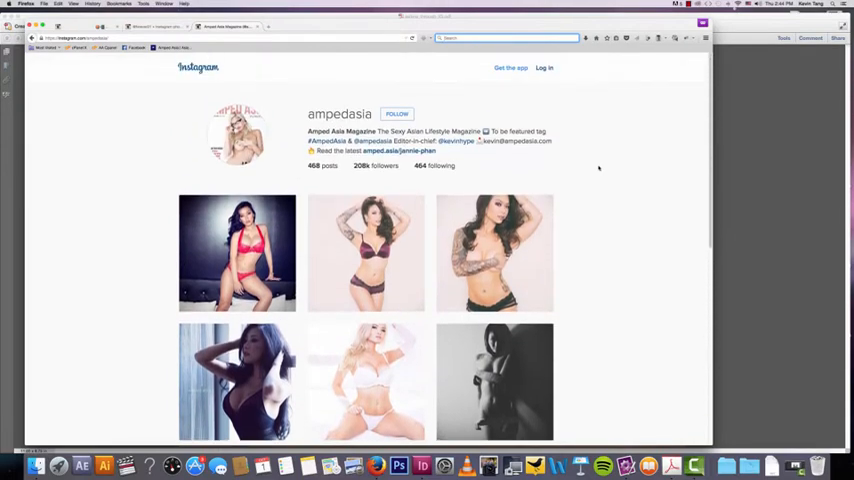
# Close the red lingerie post and scroll further down the ampedasia grid.
pyautogui.scroll(-3)
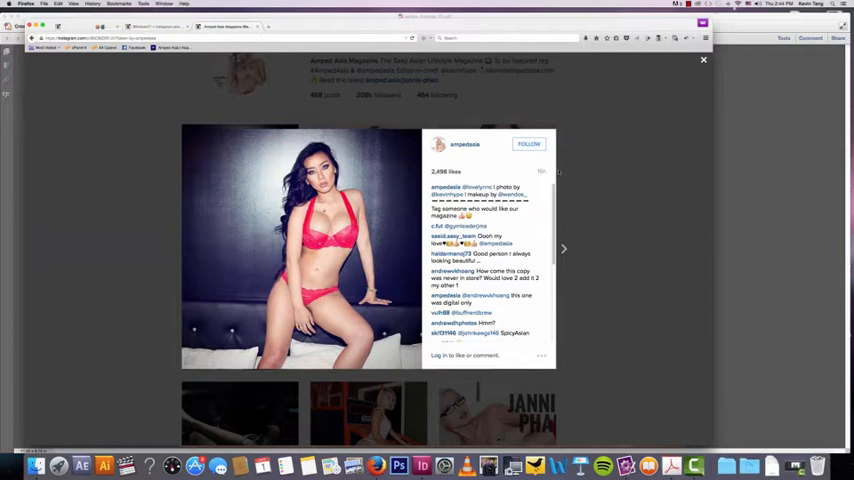
pyautogui.click(703, 60)
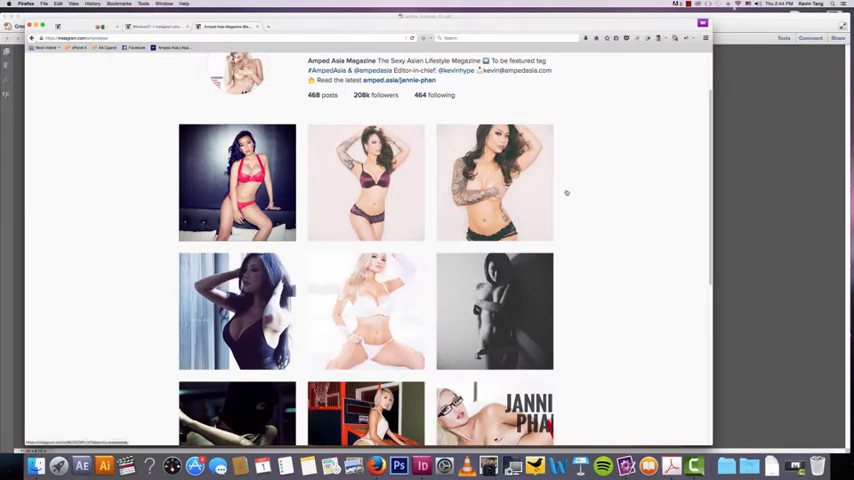
pyautogui.moveTo(237, 182)
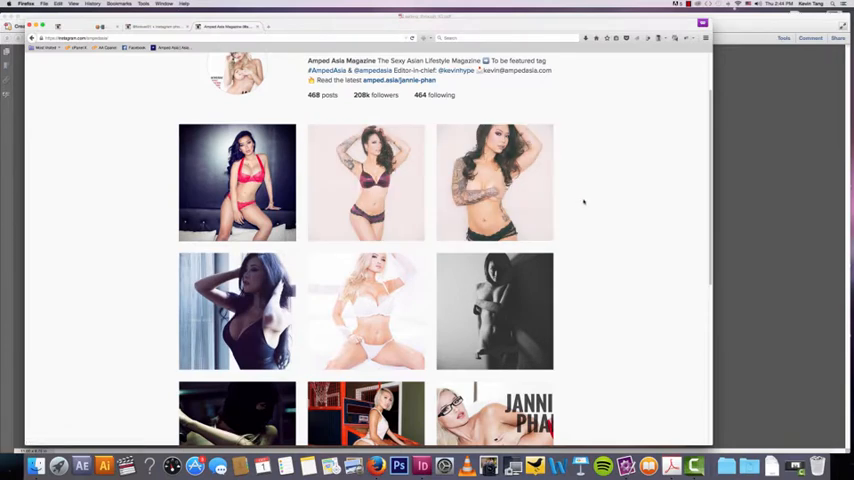
pyautogui.scroll(-3)
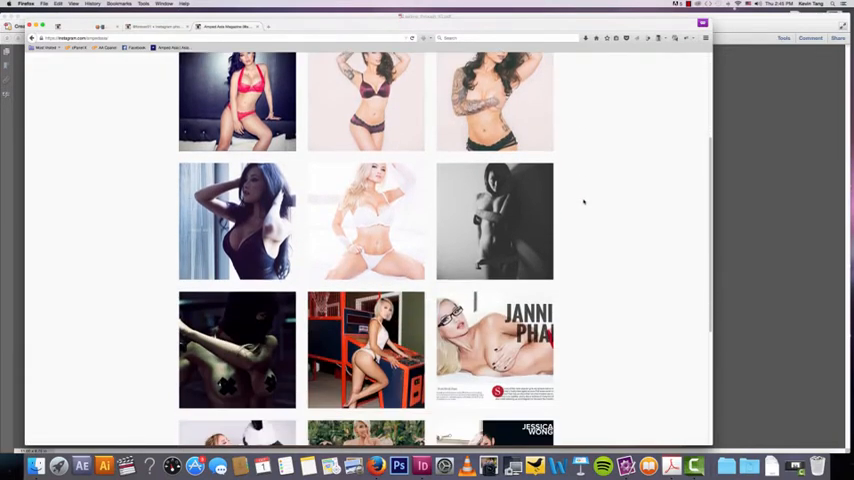
pyautogui.scroll(-3)
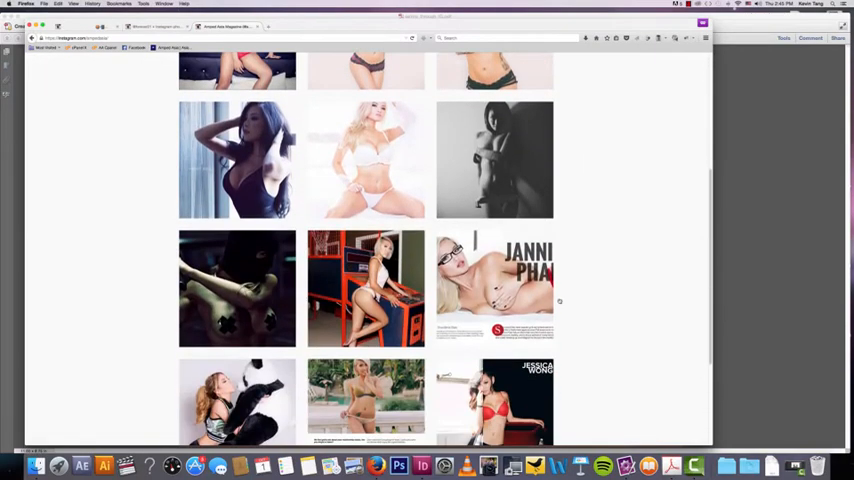
# View the Jannie Phan magazine posts, then the signed boobpad promotion post.
pyautogui.click(494, 288)
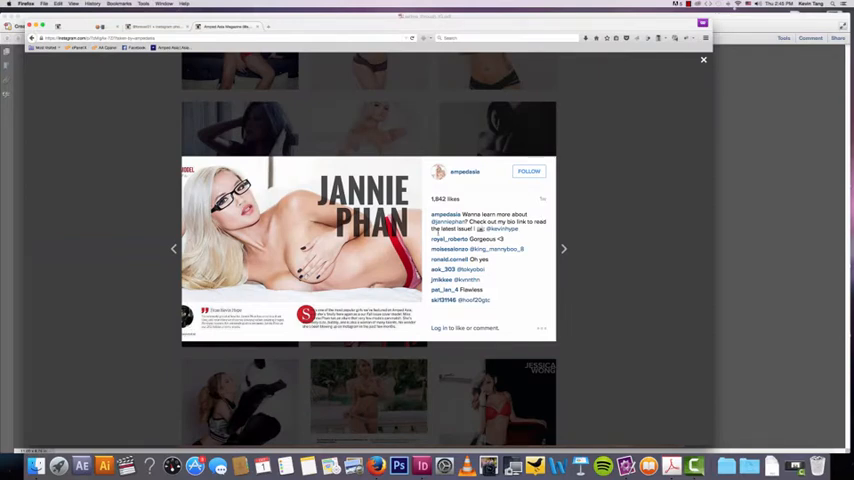
pyautogui.click(703, 60)
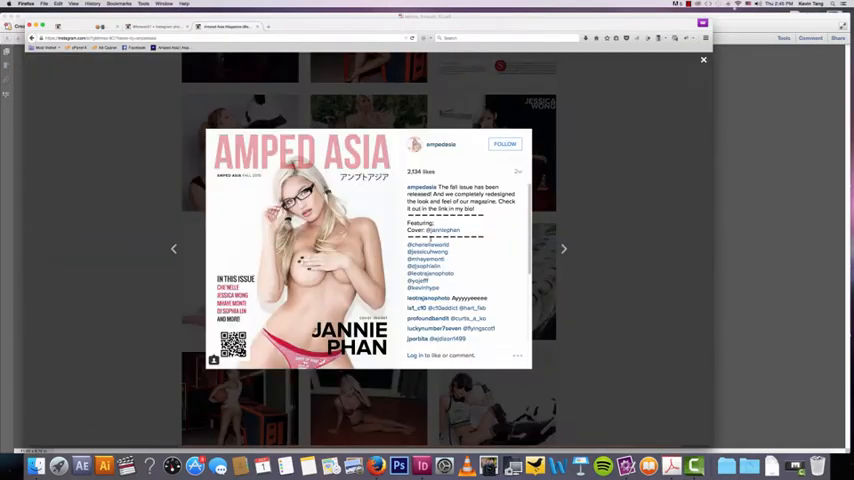
pyautogui.click(703, 60)
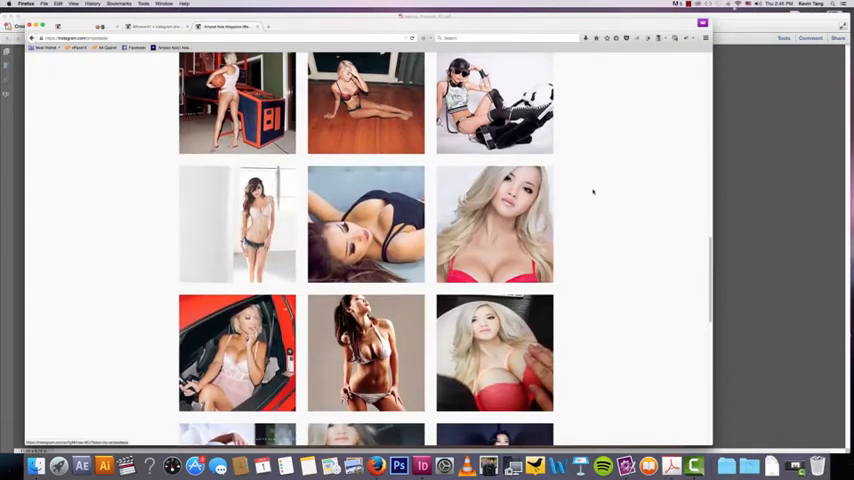
pyautogui.scroll(-3)
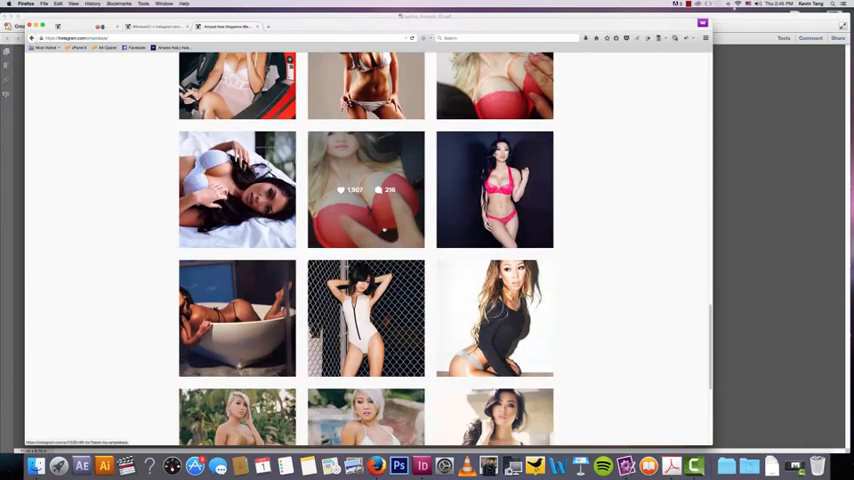
pyautogui.click(366, 190)
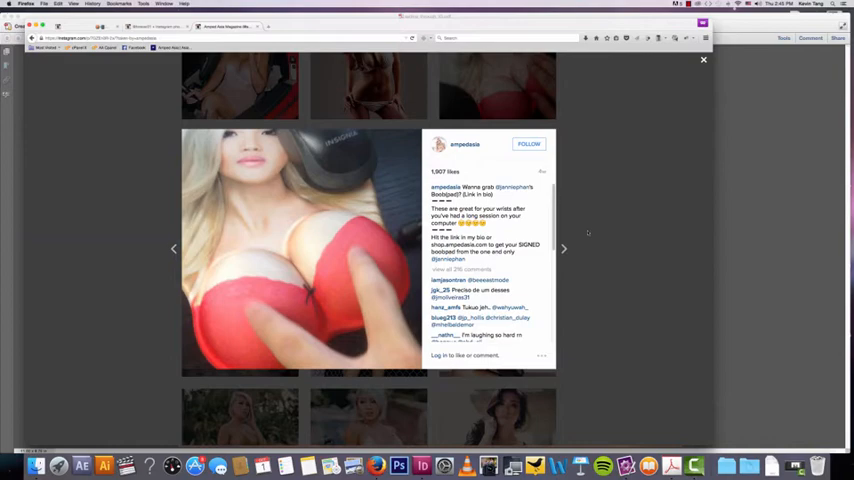
pyautogui.click(703, 60)
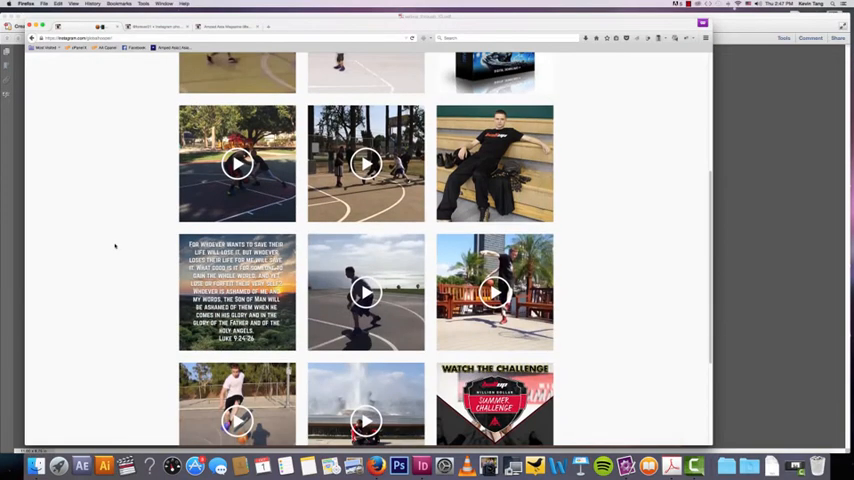
# Scroll the globalhooper profile page showing its bio and follower counts.
pyautogui.scroll(-3)
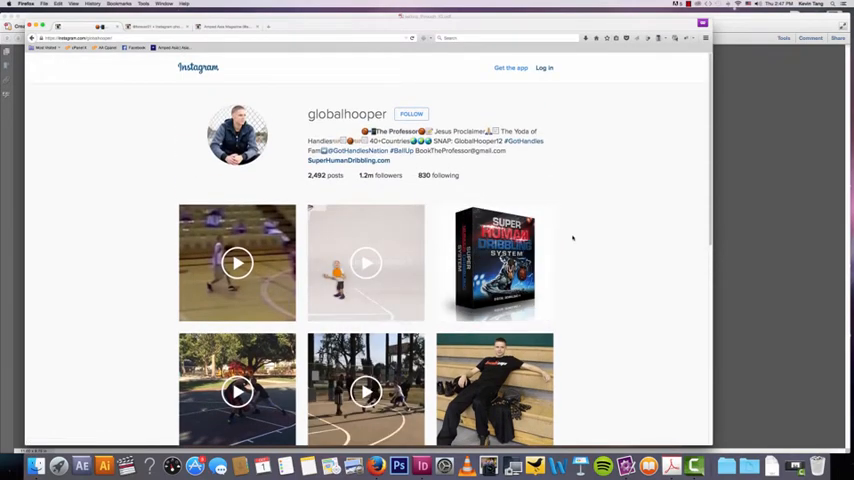
# Scroll through the forever21 profile with its like2b.uy bio link.
pyautogui.scroll(-3)
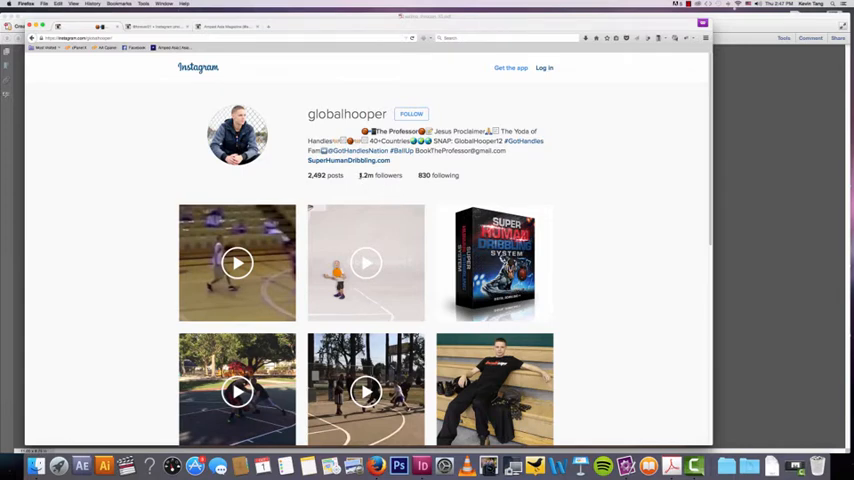
pyautogui.moveTo(407, 176)
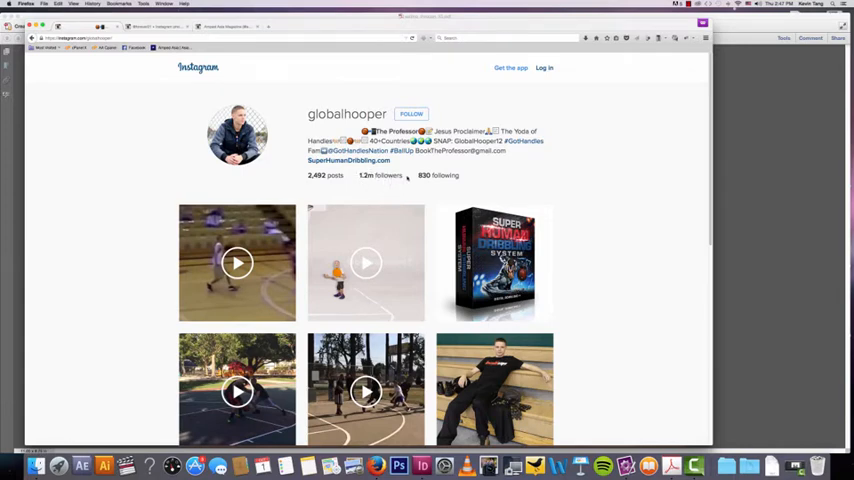
pyautogui.scroll(-3)
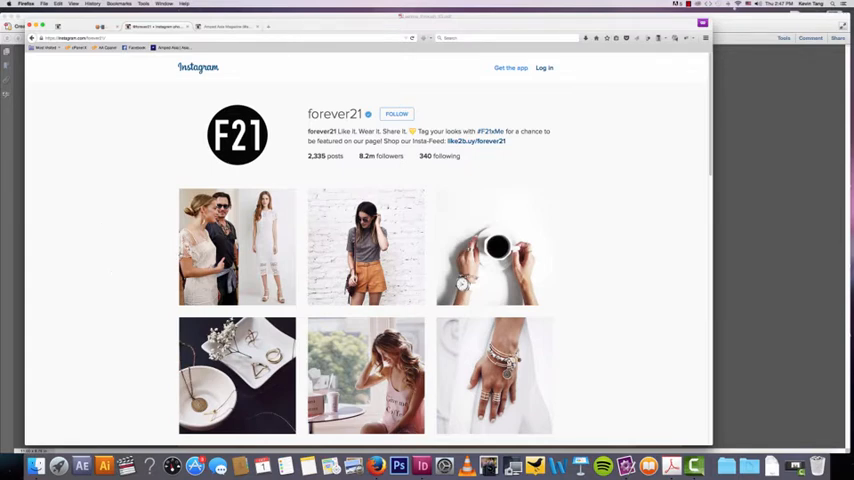
# Open forever21's white lace dress post, then its first post with the dress caption.
pyautogui.scroll(-3)
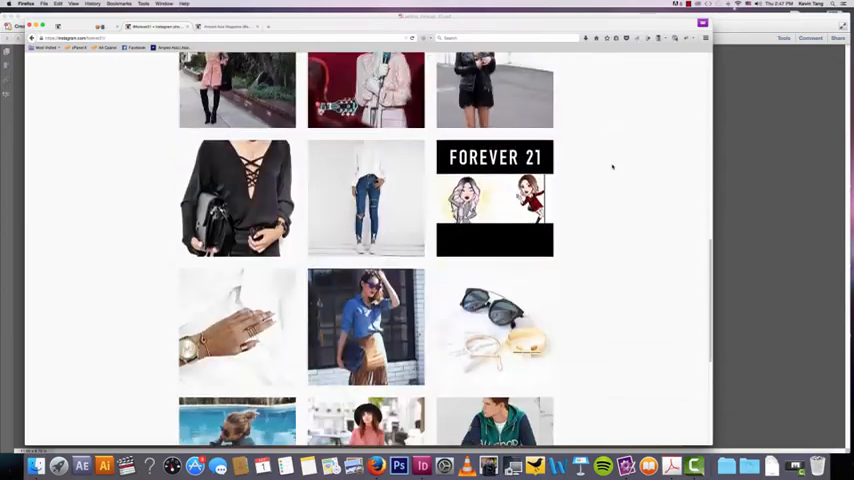
pyautogui.scroll(-3)
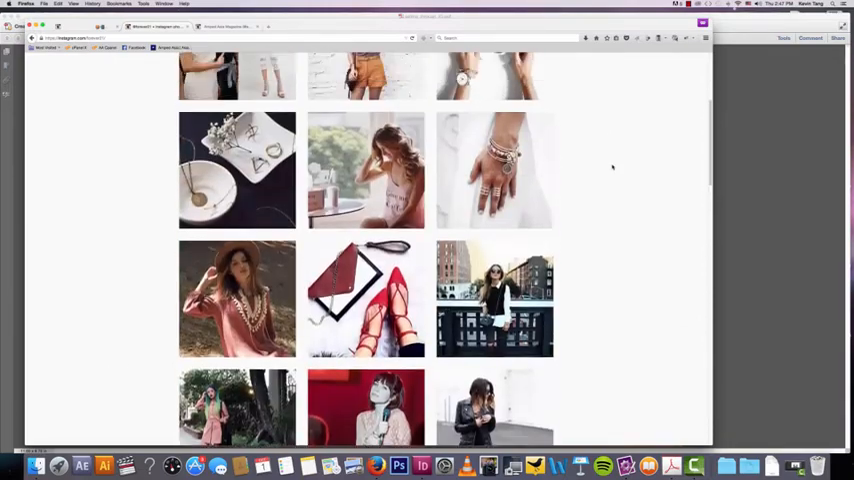
pyautogui.scroll(3)
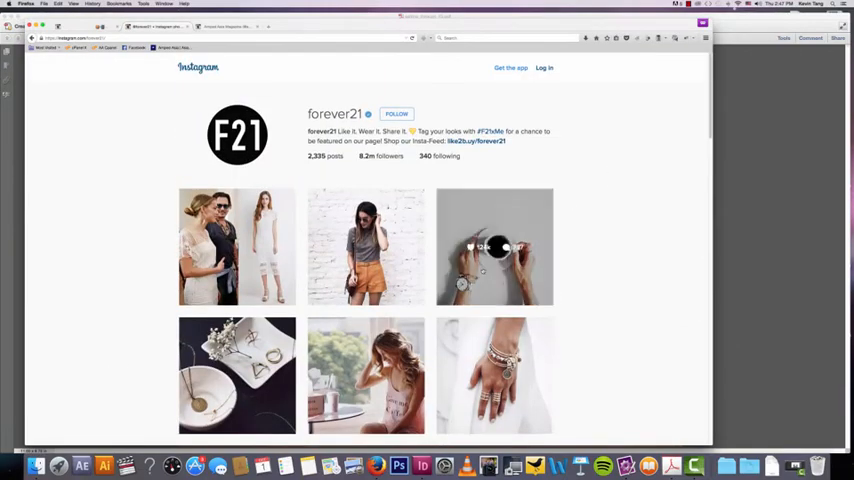
pyautogui.click(494, 246)
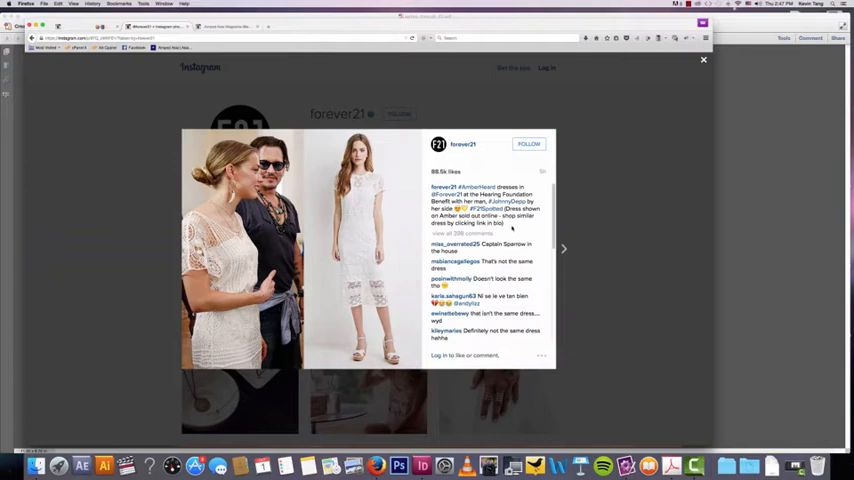
pyautogui.moveTo(596, 210)
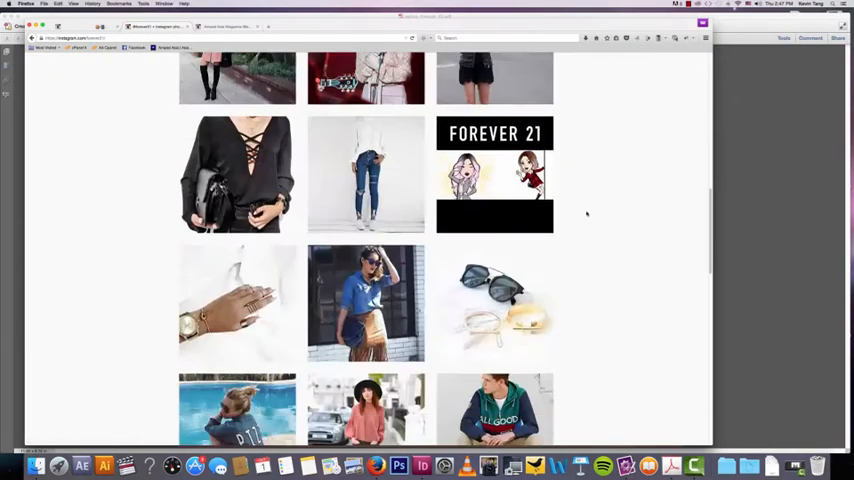
pyautogui.scroll(-3)
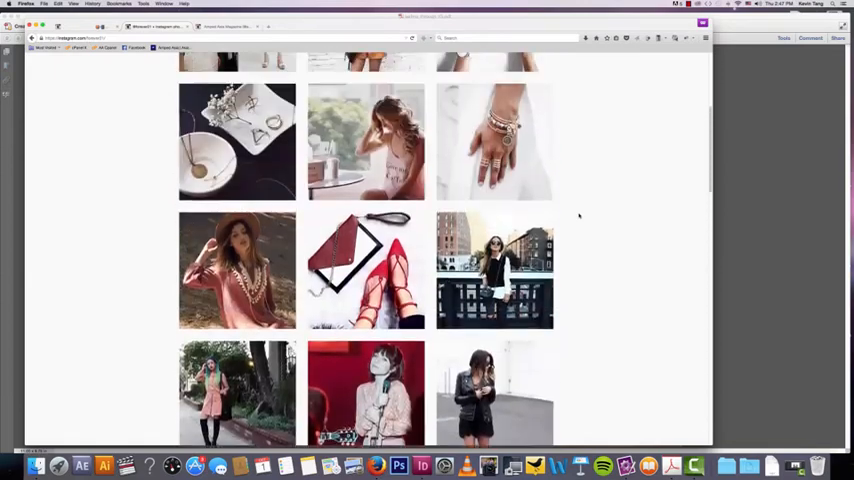
pyautogui.scroll(3)
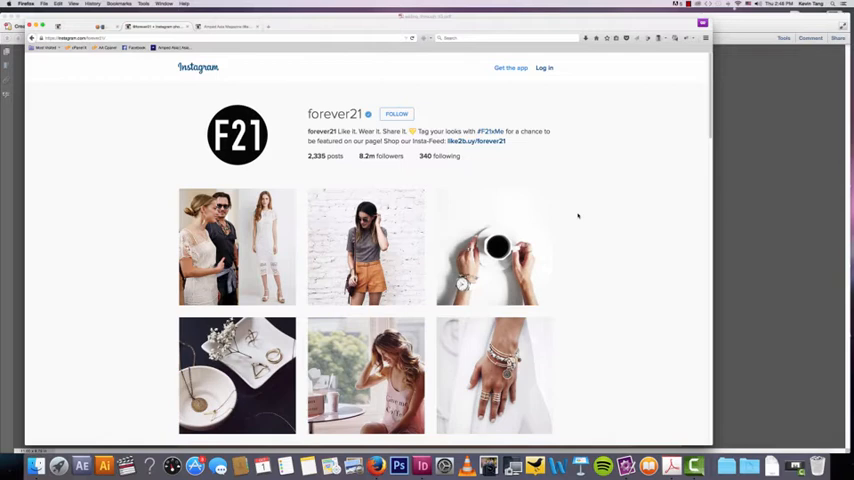
pyautogui.click(237, 247)
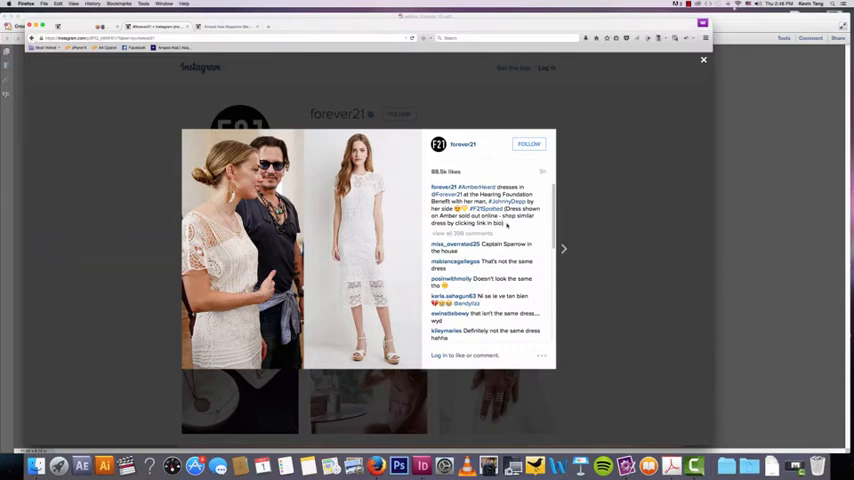
pyautogui.moveTo(507, 225)
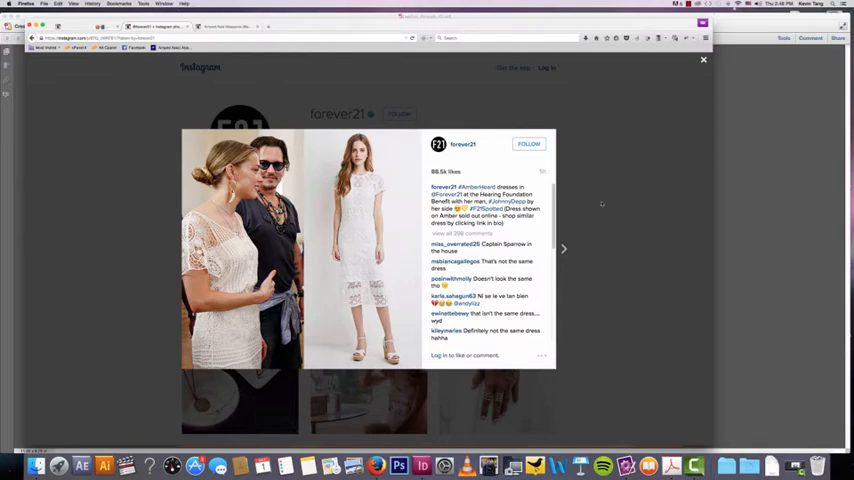
pyautogui.click(703, 60)
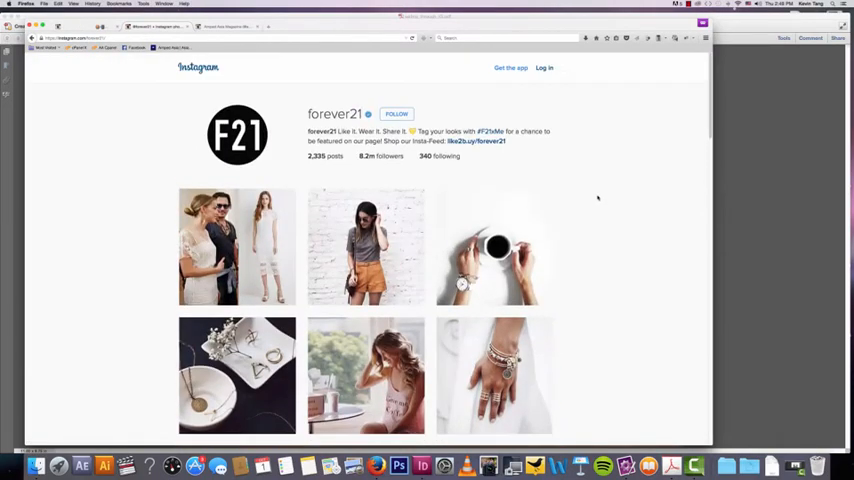
pyautogui.moveTo(312, 186)
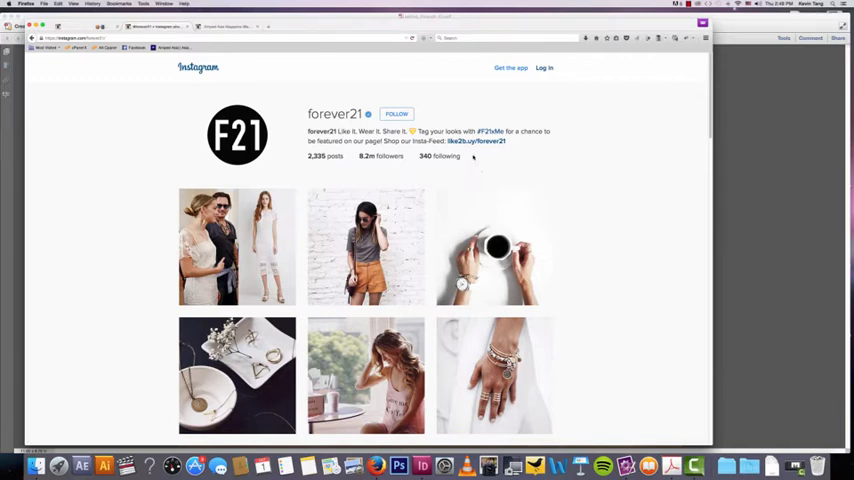
# Open forever21's like2b.uy shop link in a new tab.
pyautogui.doubleClick(477, 140)
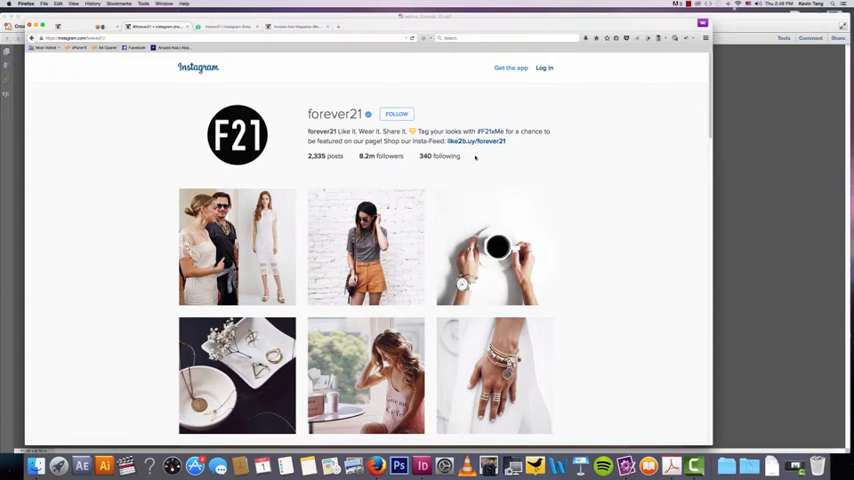
pyautogui.moveTo(254, 71)
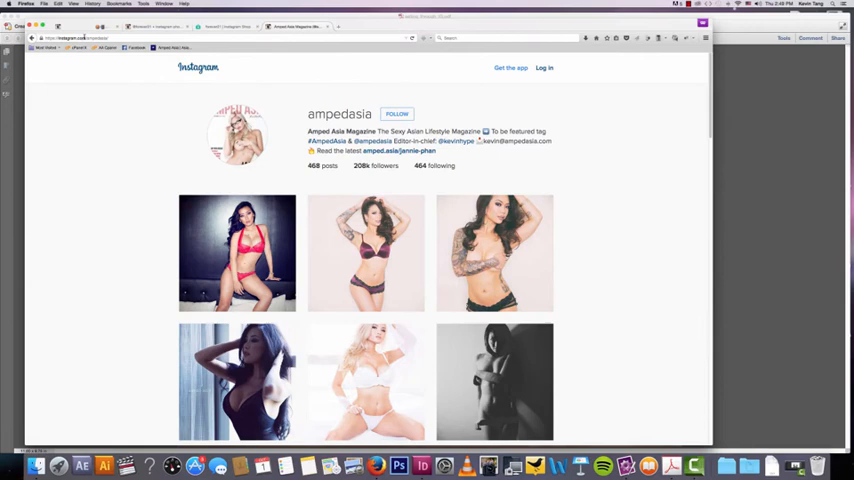
# Show the Playboy profile, then its linked Miss October 2015 article.
pyautogui.click(200, 37)
pyautogui.write('playboy')
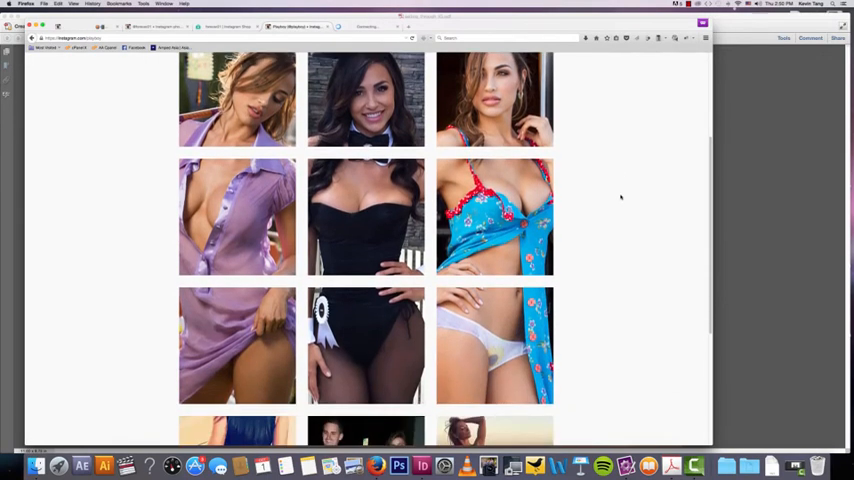
pyautogui.scroll(3)
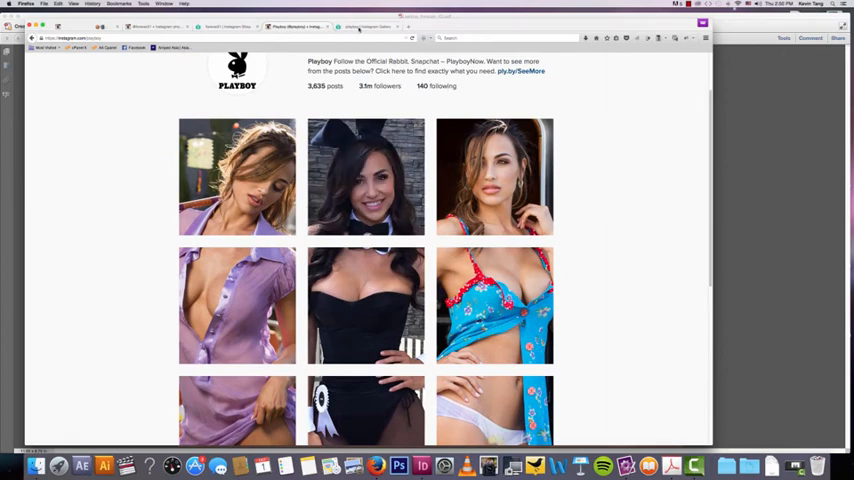
pyautogui.click(367, 27)
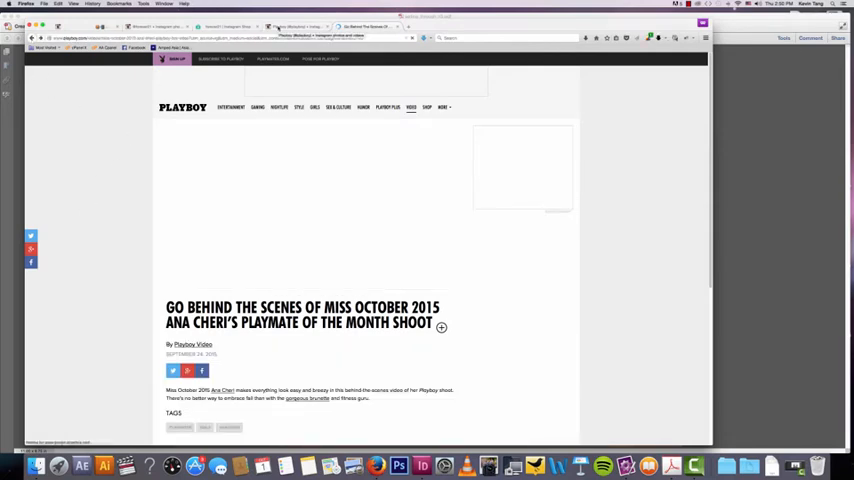
pyautogui.scroll(-3)
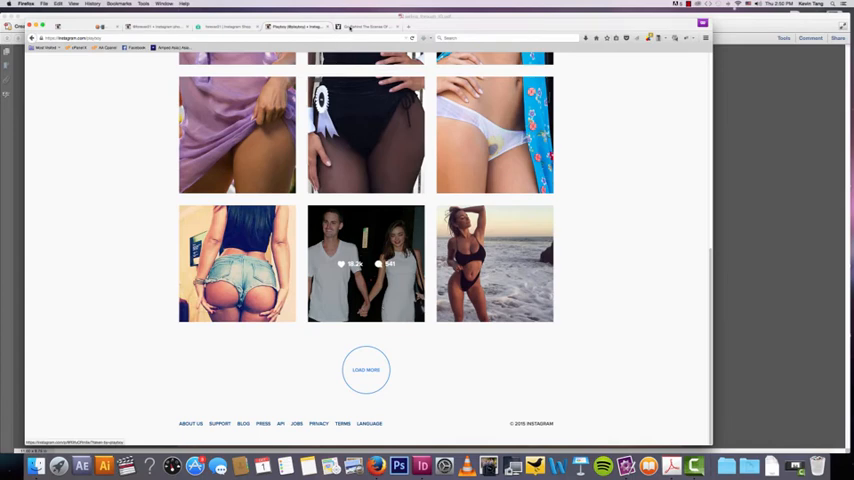
# Close the Playboy behind-the-scenes article tab.
pyautogui.click(370, 26)
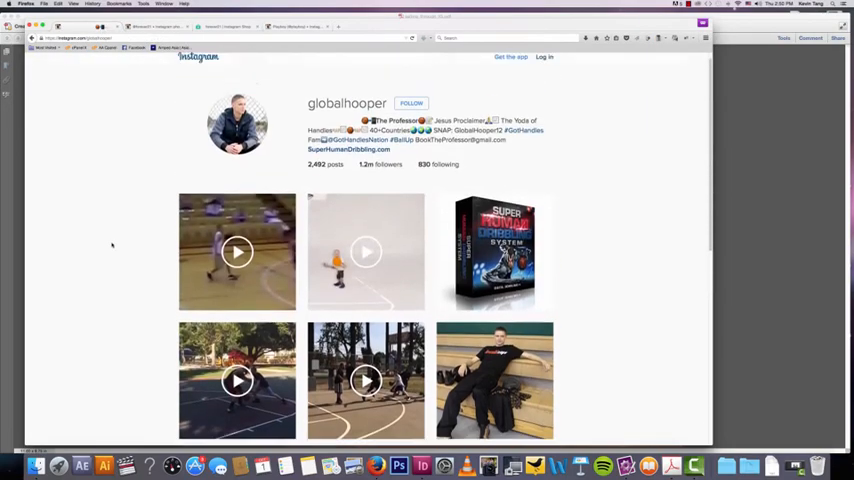
pyautogui.scroll(-3)
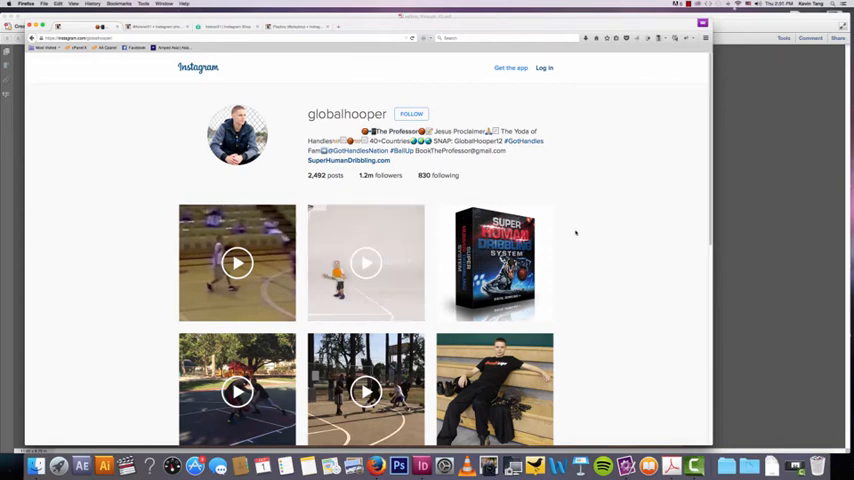
pyautogui.scroll(-3)
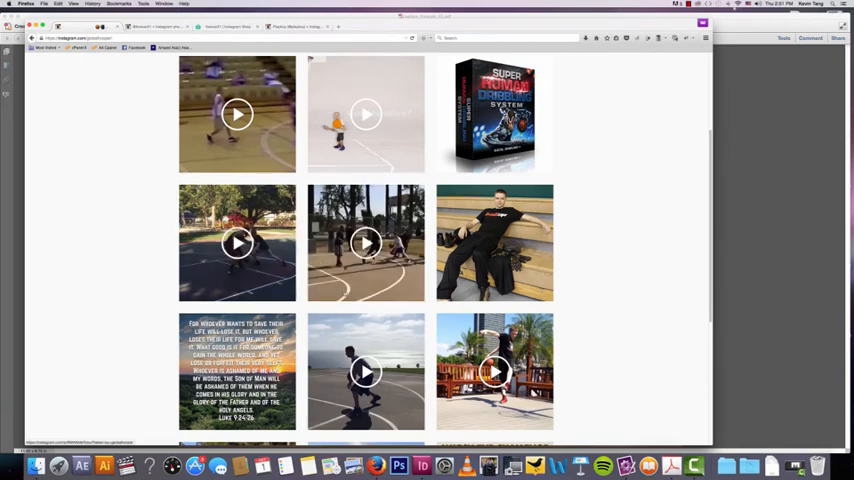
pyautogui.moveTo(237, 243)
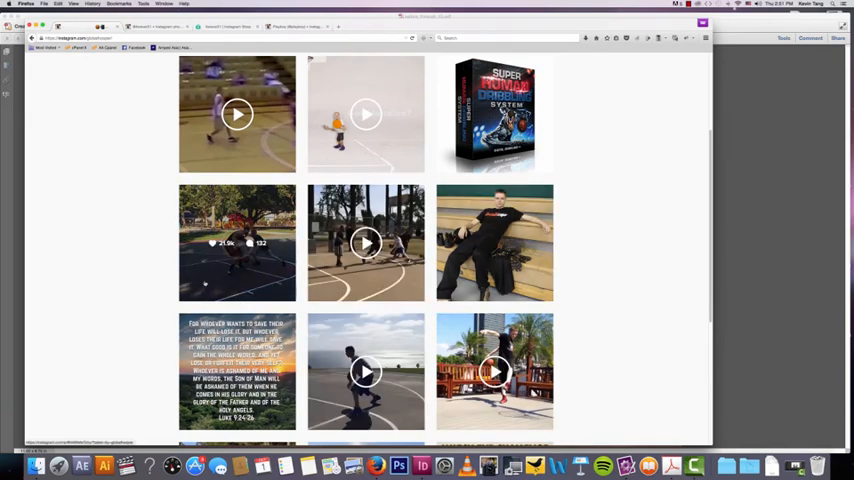
pyautogui.scroll(-3)
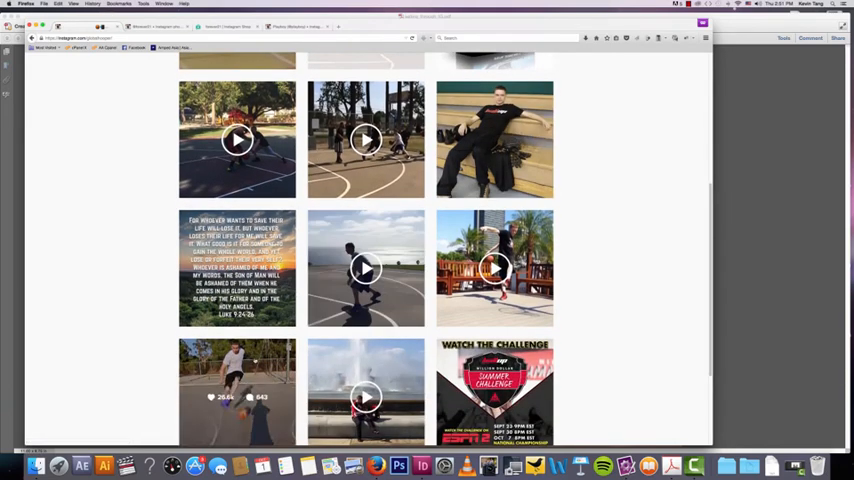
pyautogui.scroll(-3)
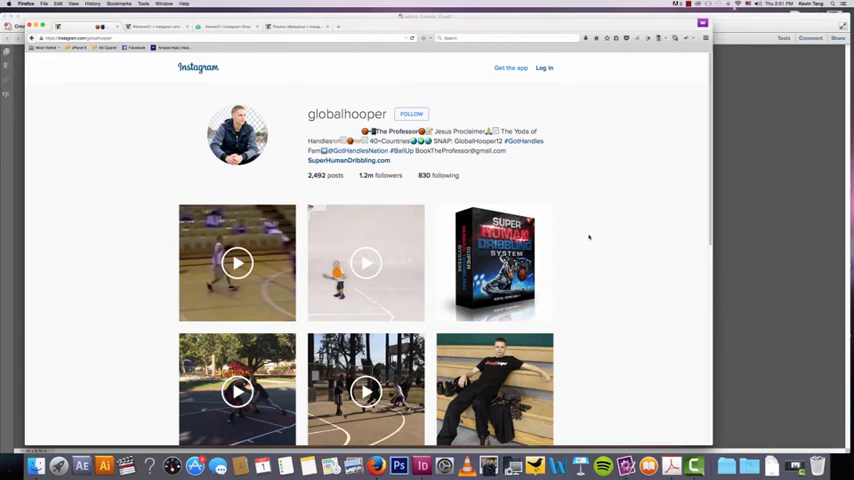
pyautogui.moveTo(153, 82)
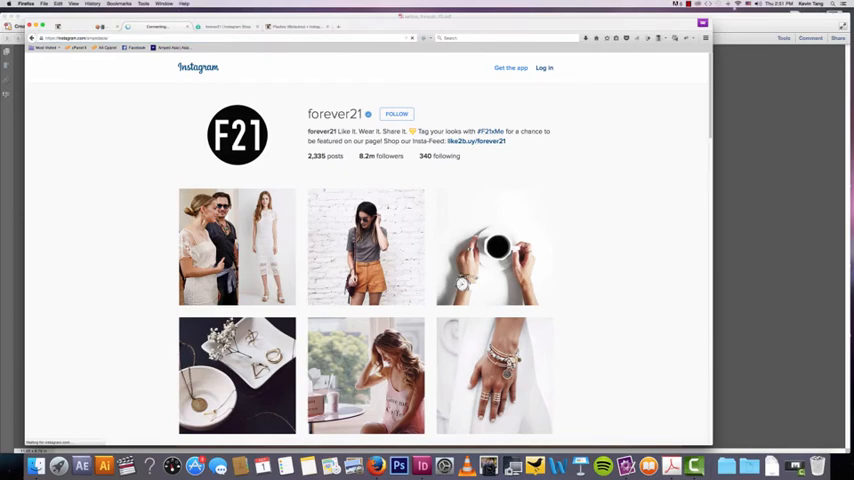
# Scroll down through ampedasia's older posts.
pyautogui.scroll(-3)
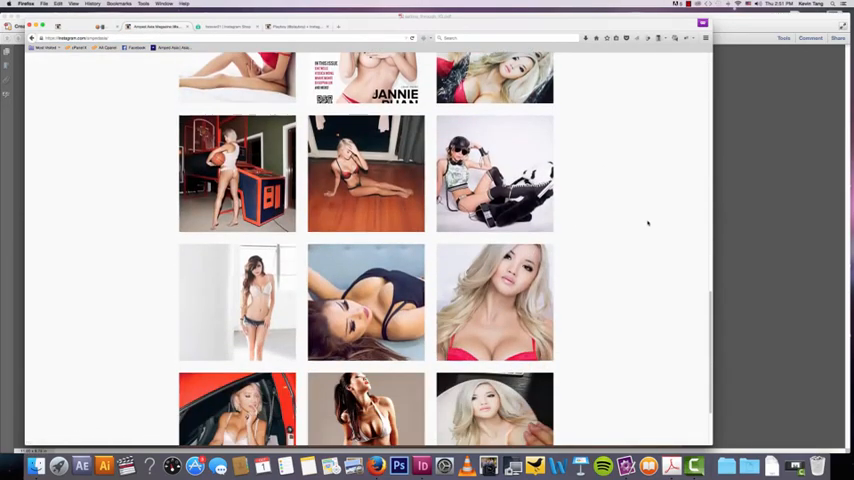
pyautogui.scroll(-3)
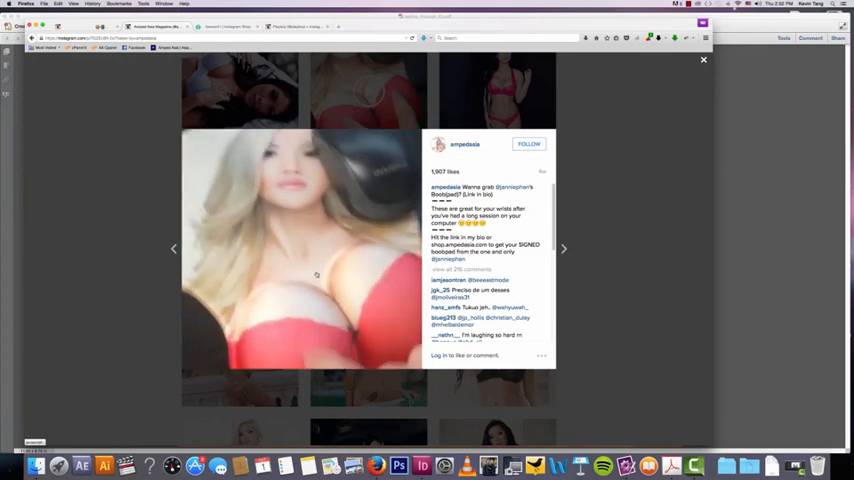
pyautogui.click(703, 60)
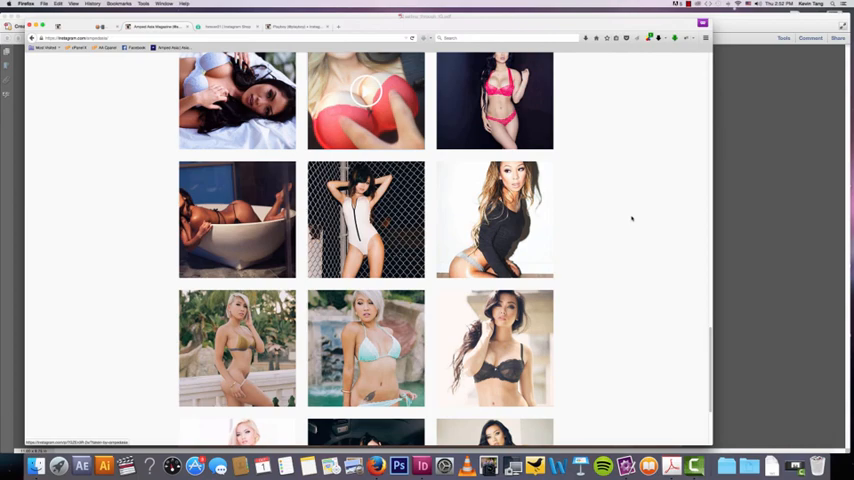
pyautogui.scroll(3)
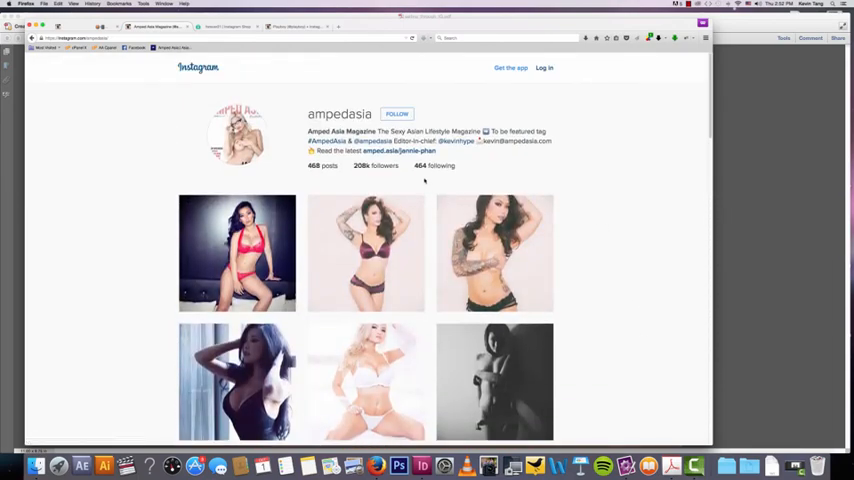